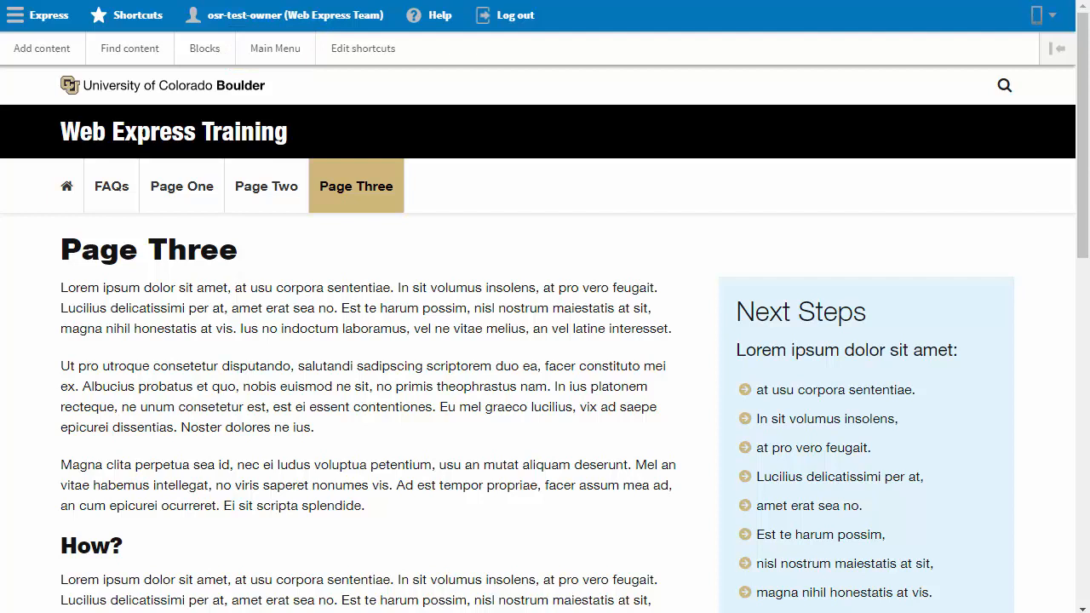
Go from the live Page Three page to the Main menu editing page.
left_click(275, 48)
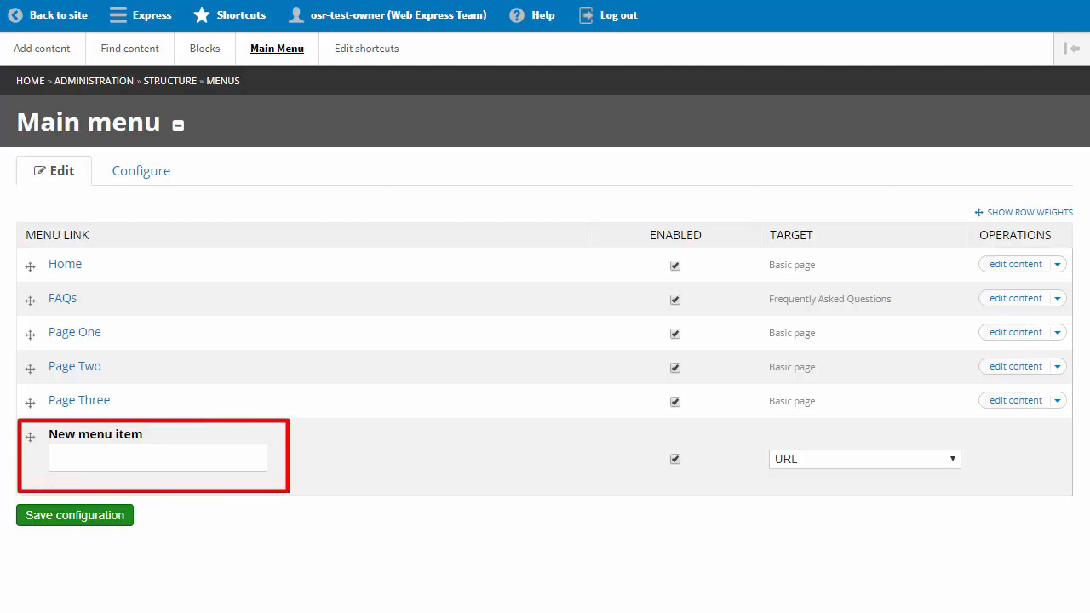
Add a main-menu item 'Page Four' targeting a New Basic page and save the configuration.
type("Page Four")
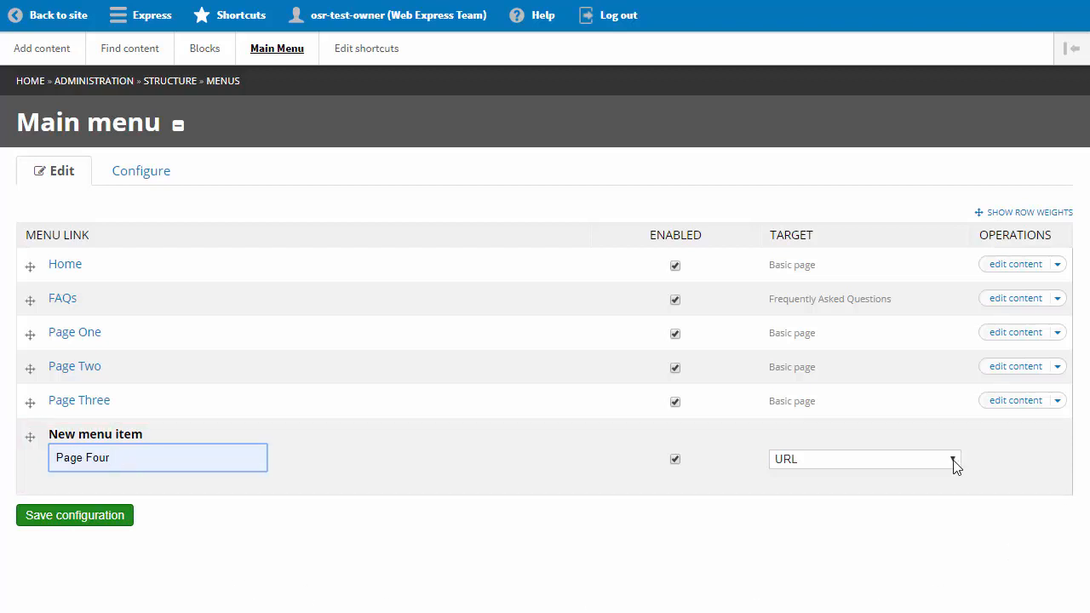
left_click(864, 459)
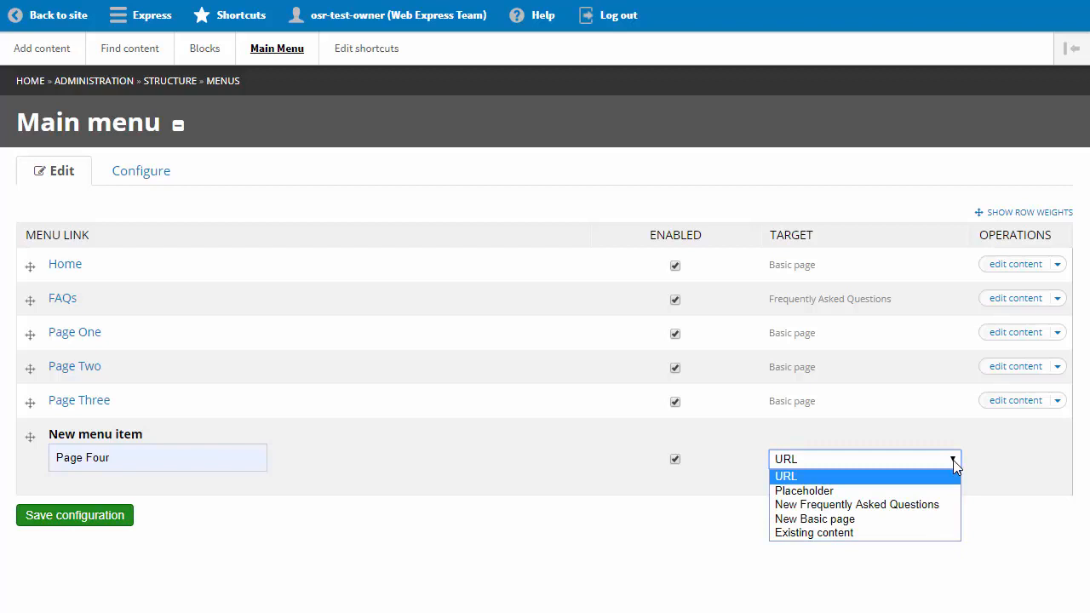
left_click(814, 518)
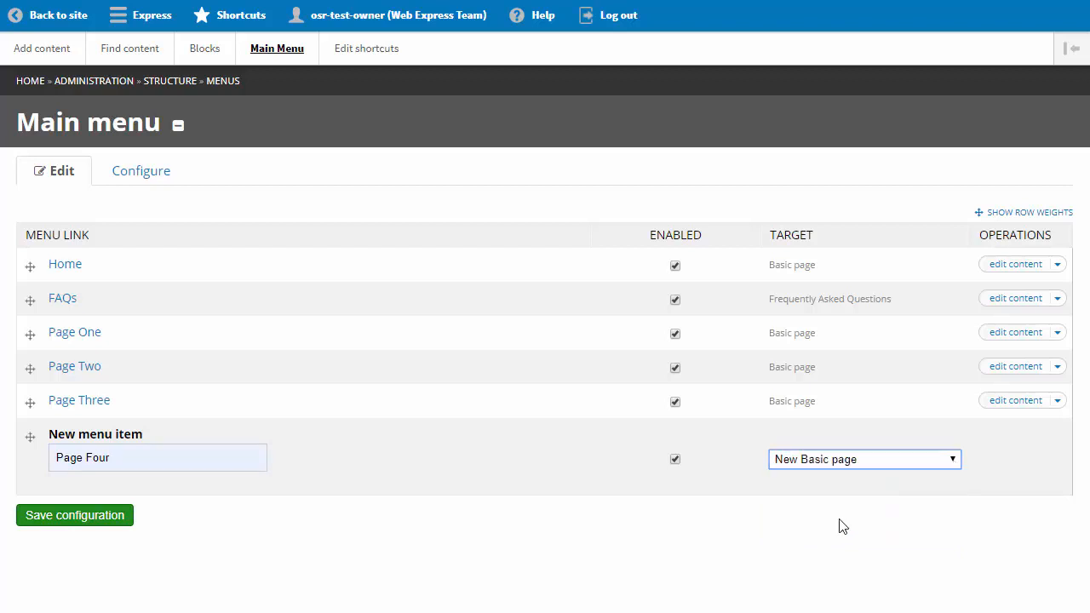
mouse_move(74, 516)
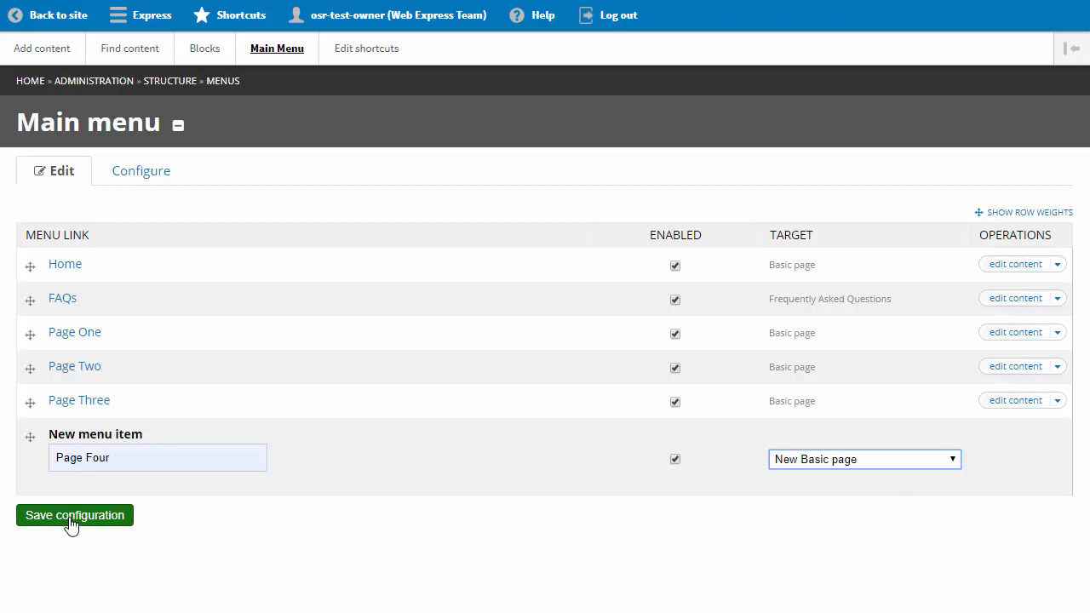
left_click(74, 515)
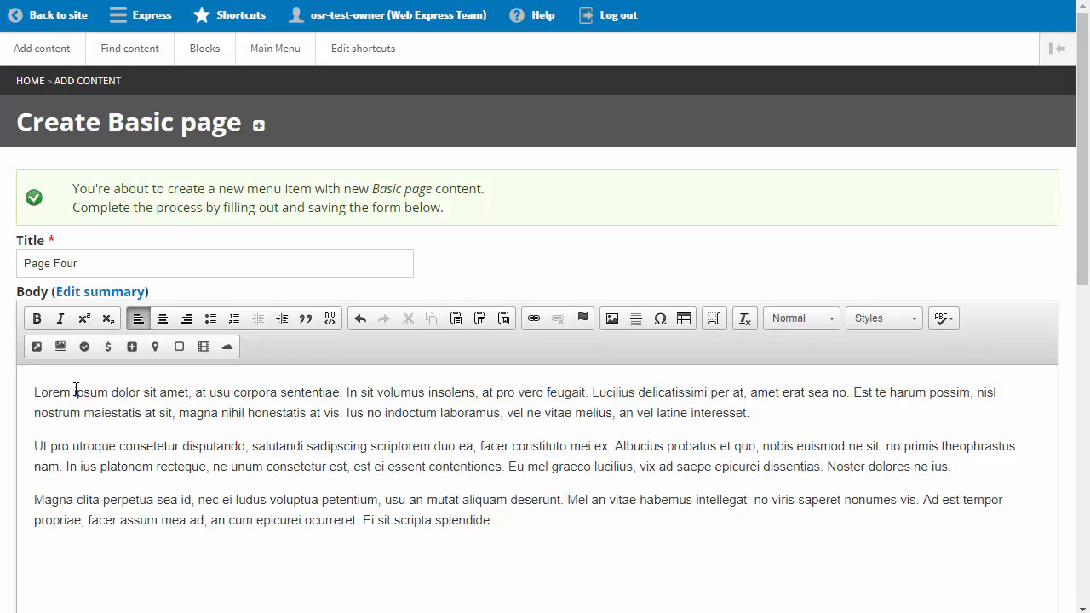
Save the Create Basic page form so Page Four becomes an enabled main-menu link.
scroll("down", 3)
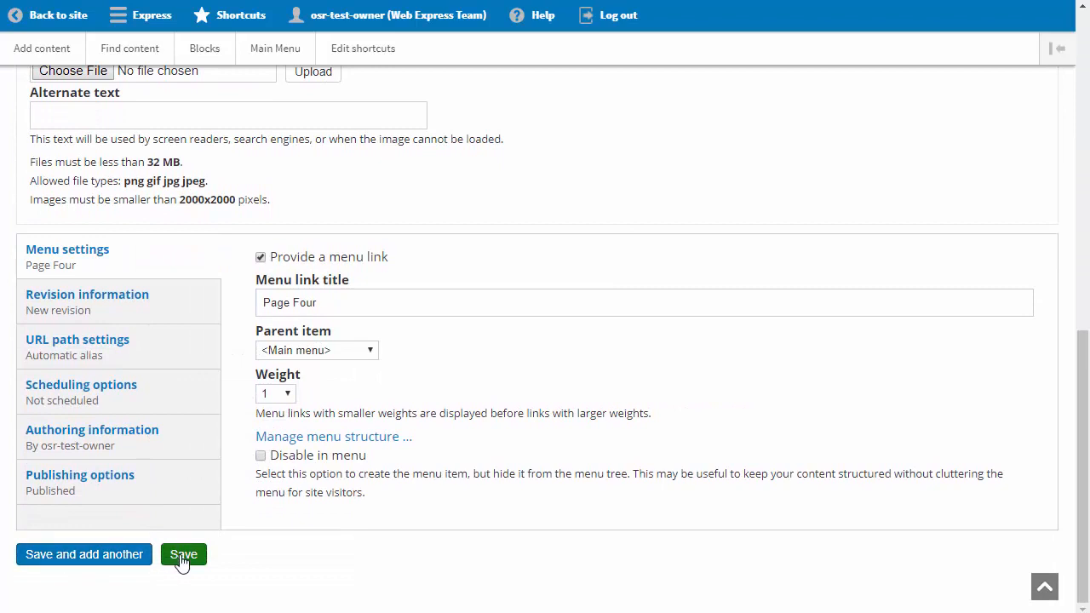
left_click(183, 555)
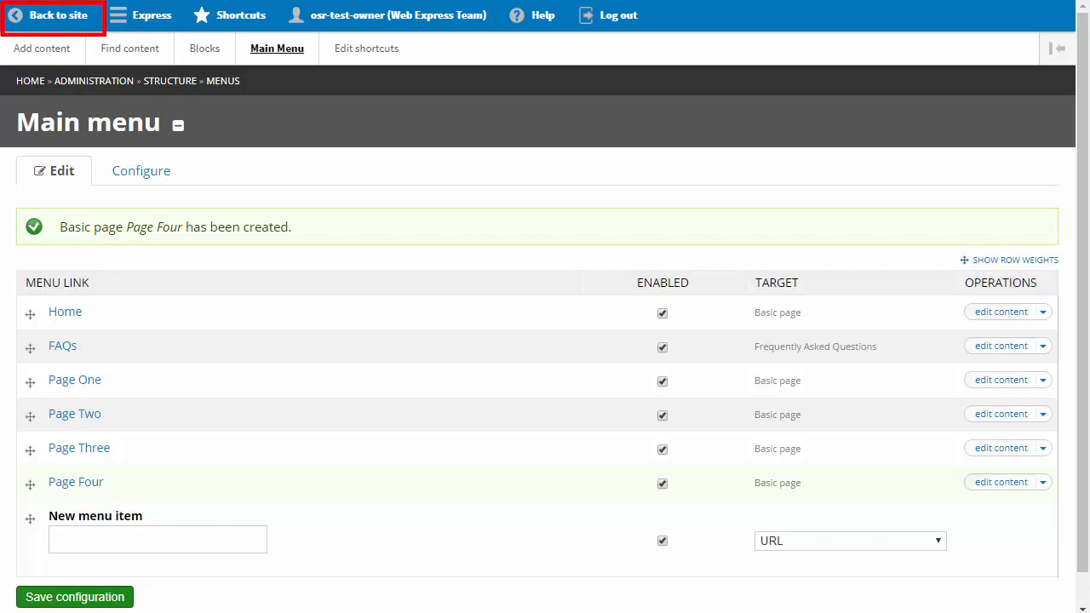
Return to the live site showing Page Four in the top navigation.
left_click(52, 16)
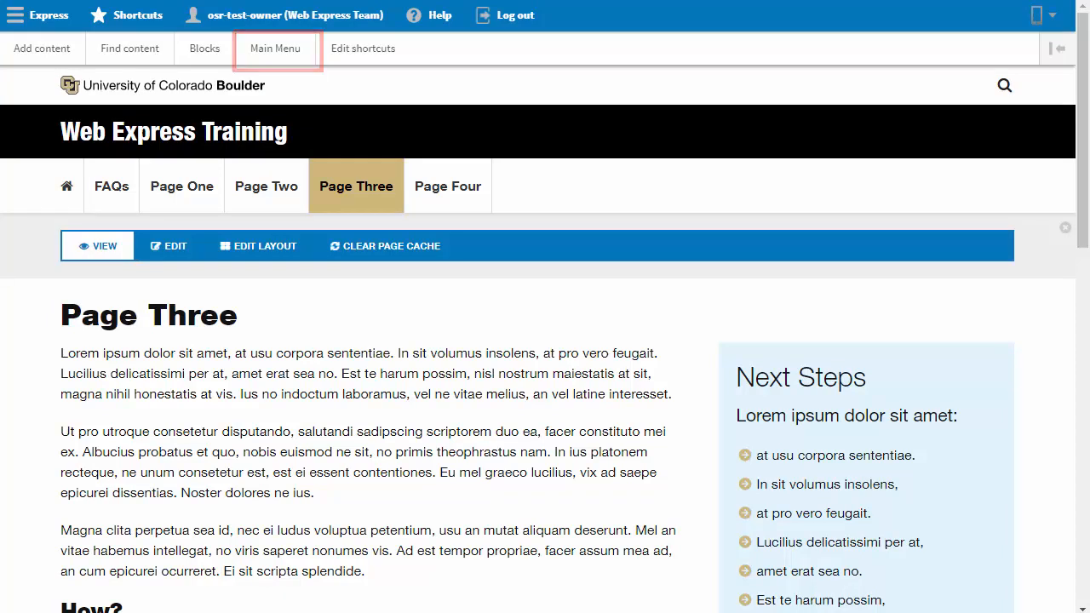
Reorder the main menu with Page Four under Page Three and FAQs last, then save.
left_click(275, 47)
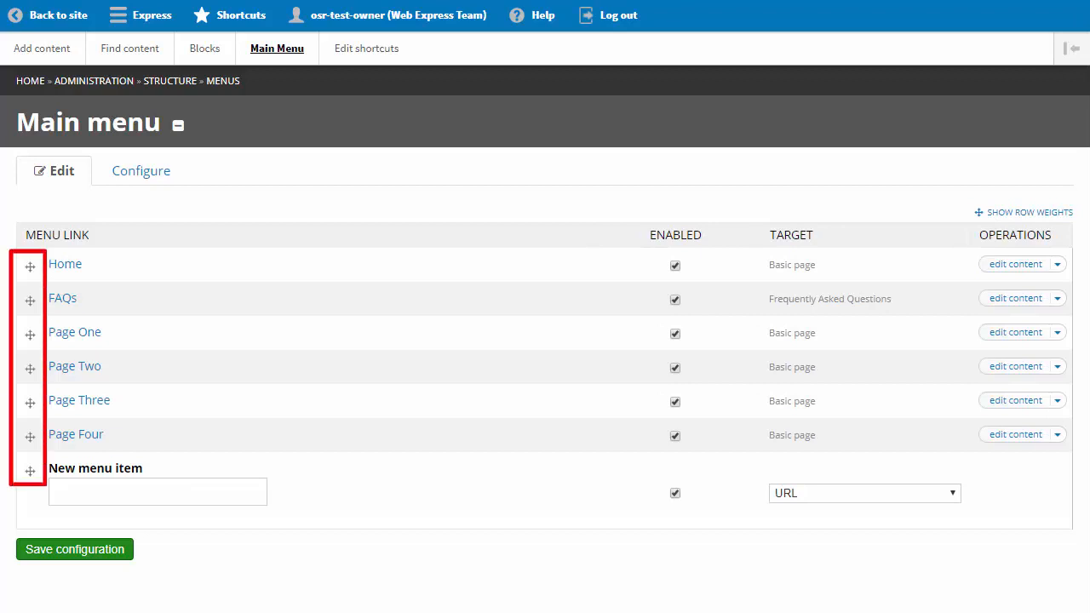
mouse_move(29, 299)
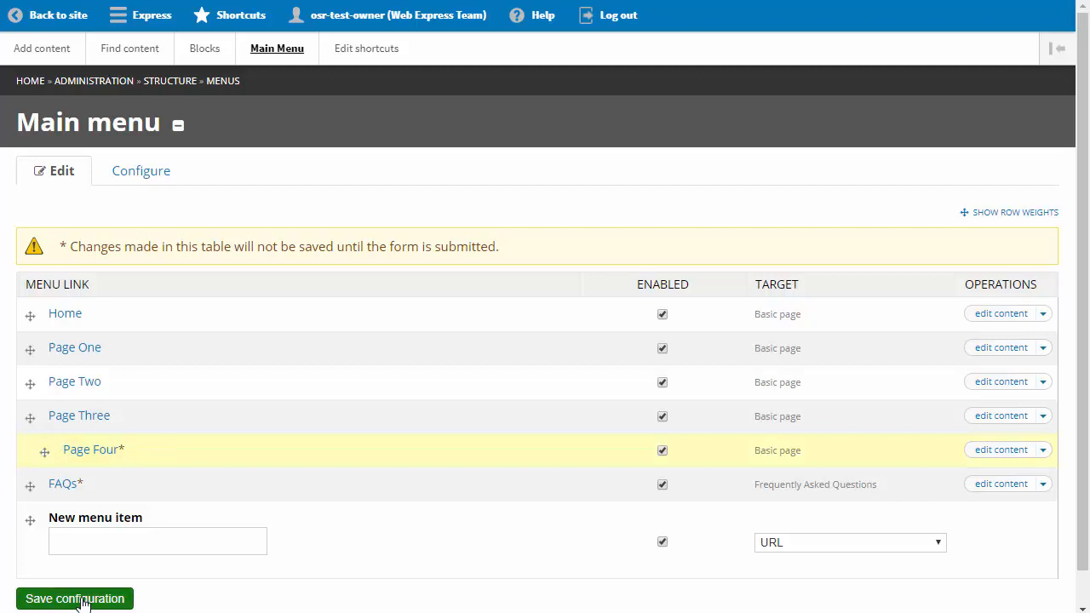
left_click(74, 599)
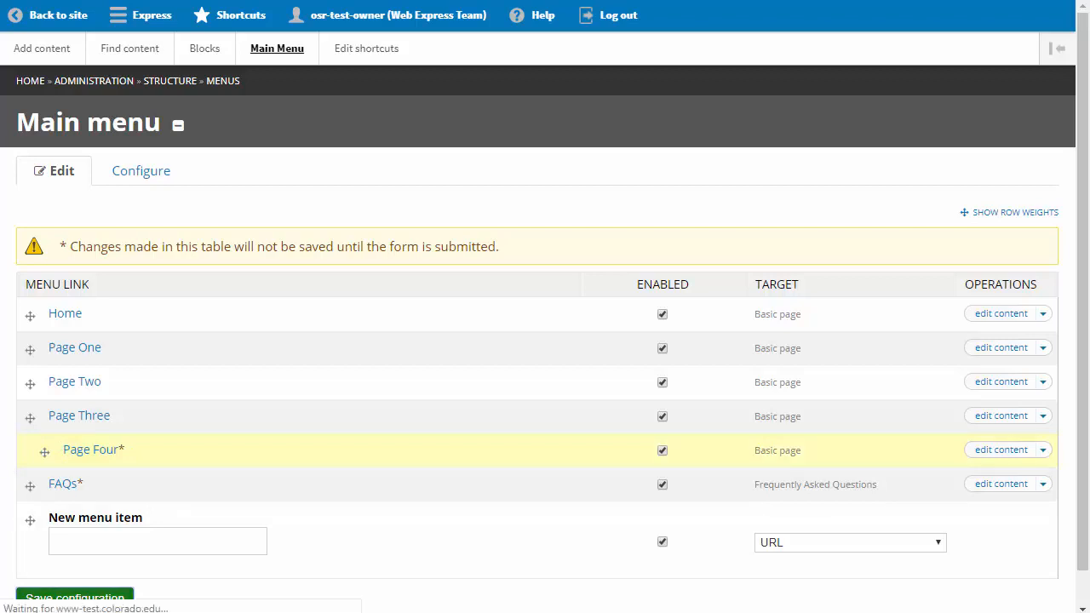
left_click(74, 596)
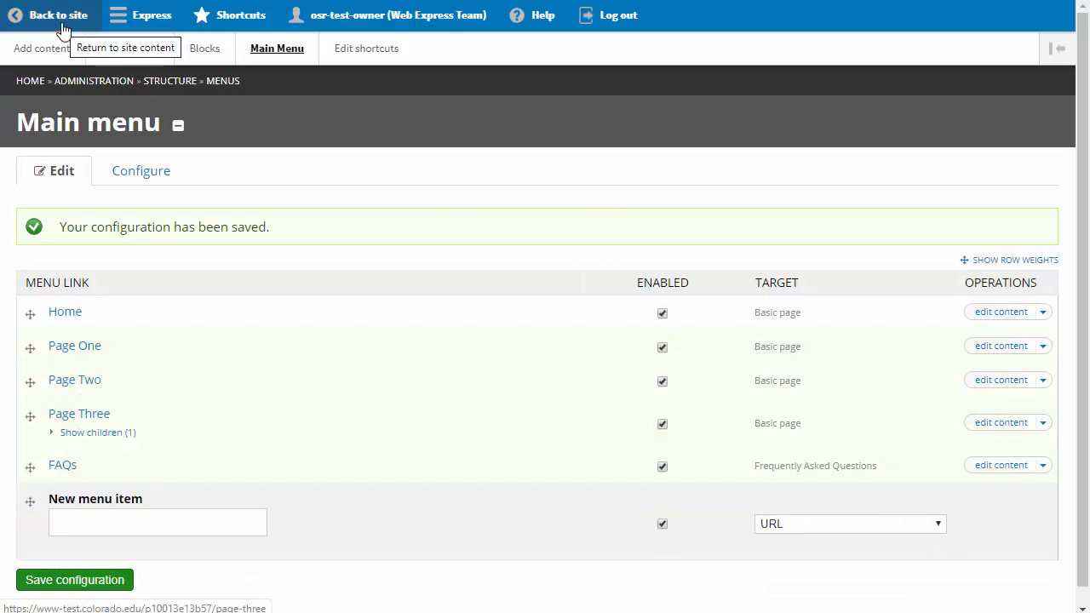
Check the live navigation ending with FAQs and Page Four under Page Three, then reach the admin sections.
left_click(58, 15)
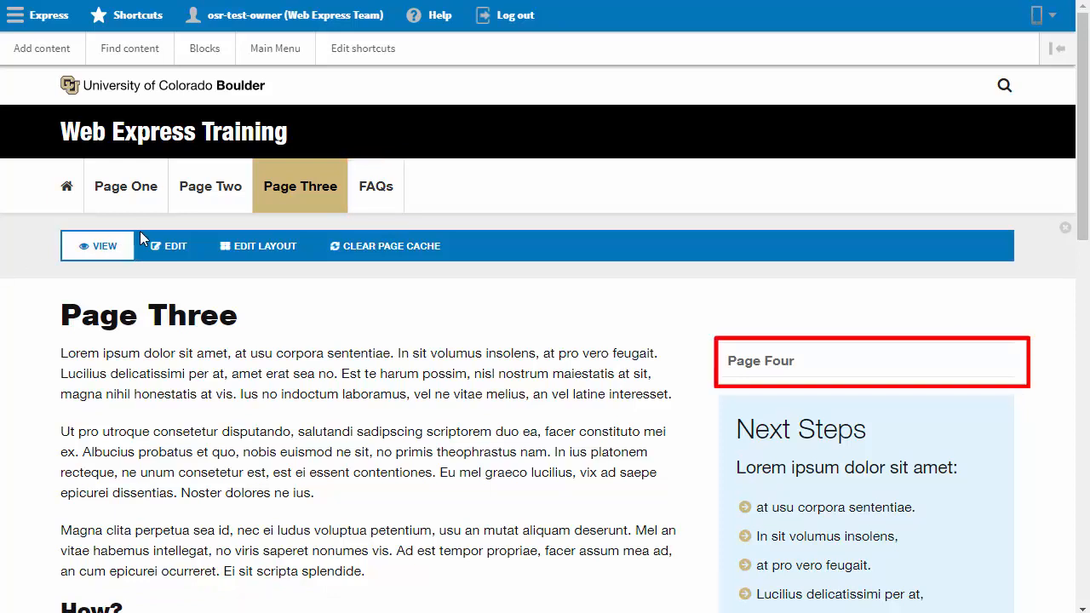
mouse_move(748, 377)
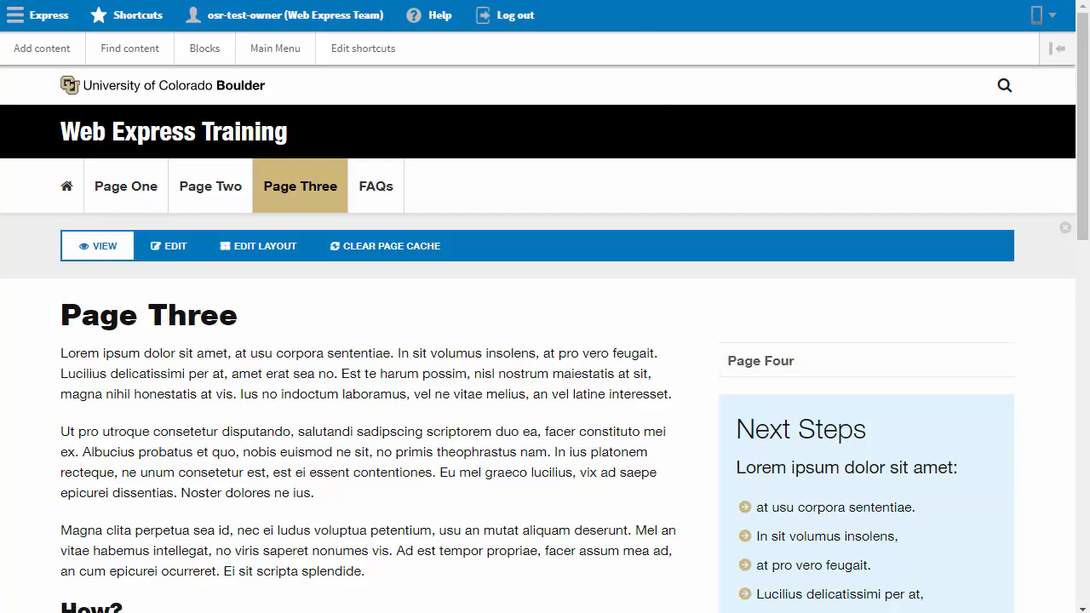
left_click(47, 15)
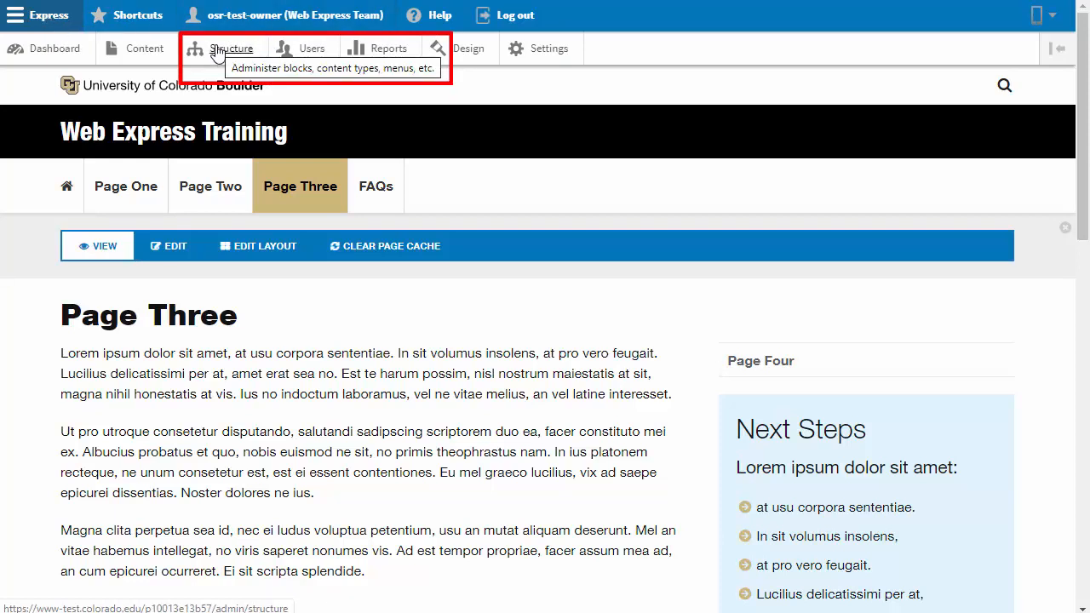
Navigate via Structure to the Menus page listing Footer, Main, Mobile and Secondary menus.
left_click(230, 48)
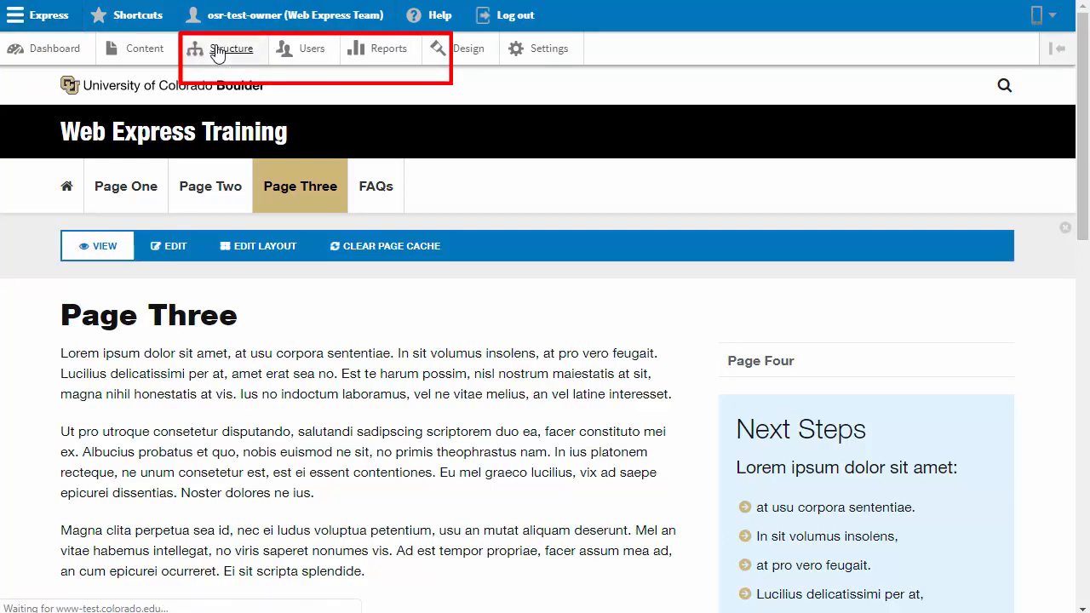
left_click(230, 48)
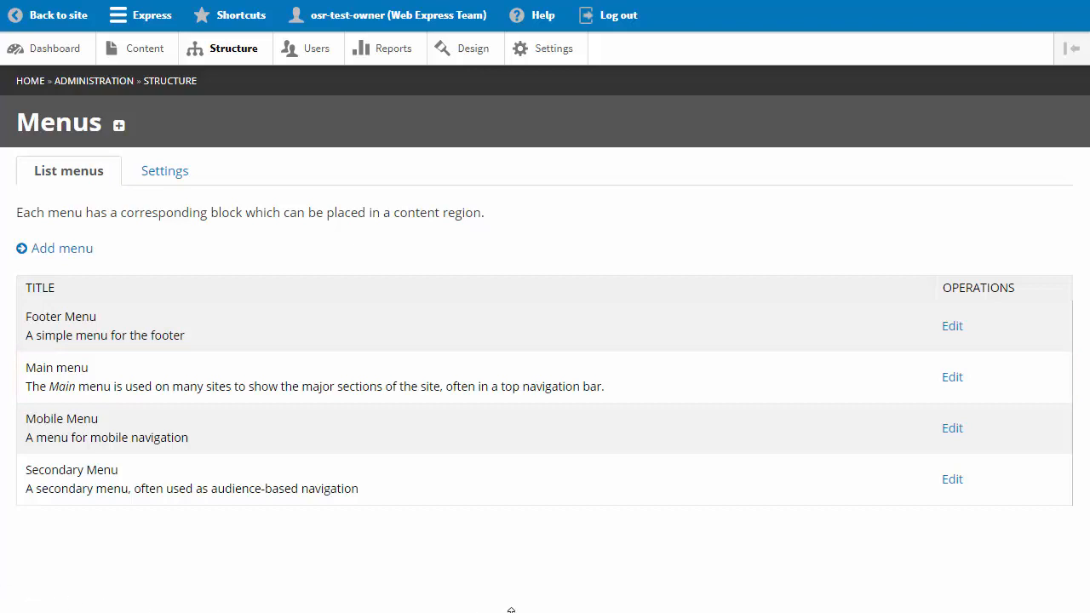
mouse_move(876, 520)
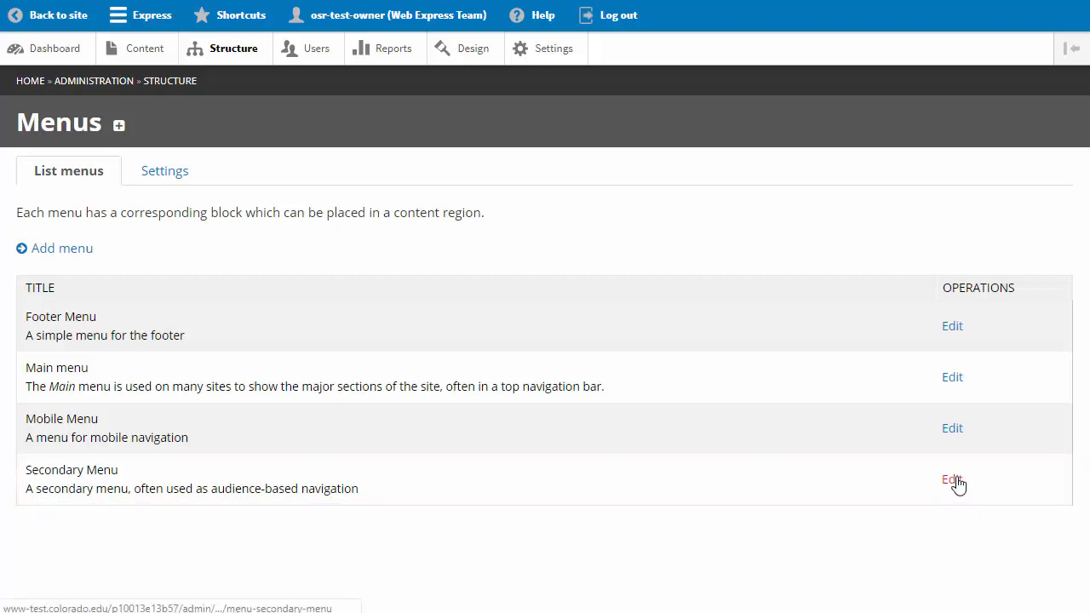
Add a 'Contact Us' item to the Secondary Menu targeting a New Basic page and save it.
left_click(952, 478)
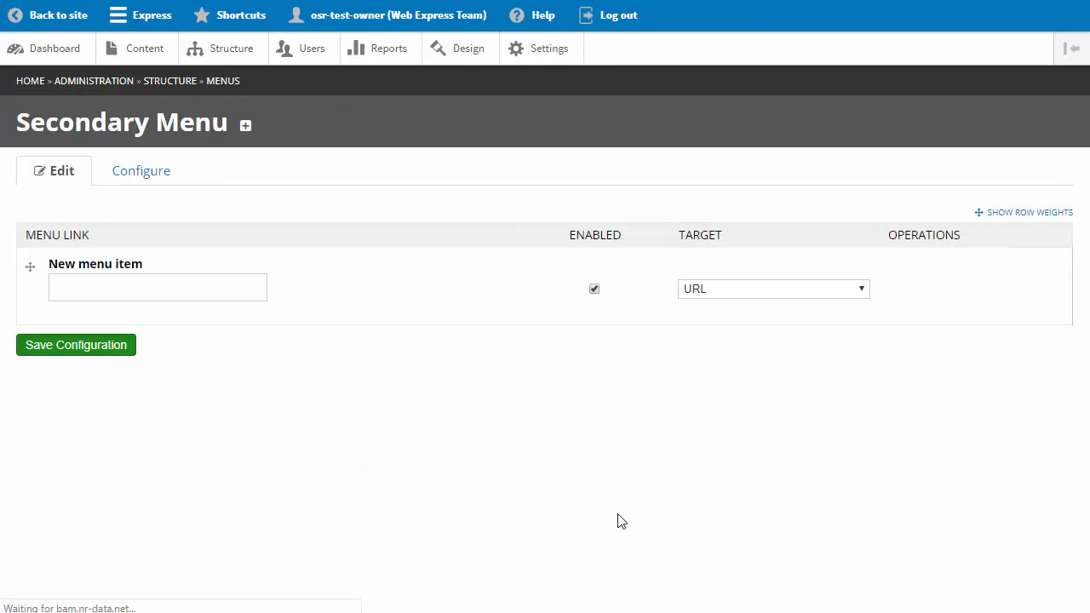
left_click(157, 287)
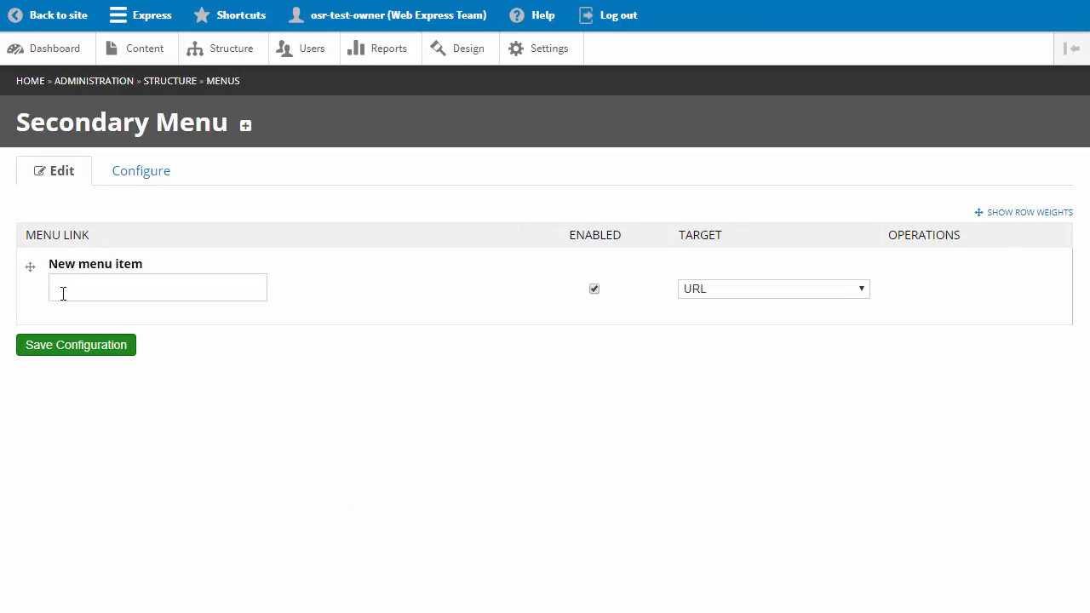
type("Contact Us")
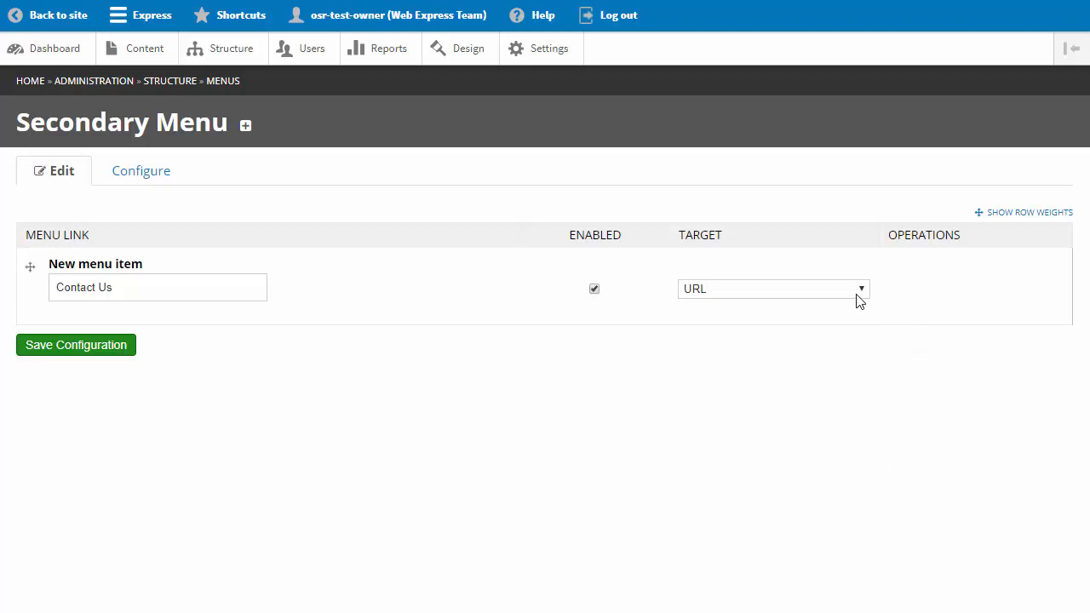
left_click(771, 288)
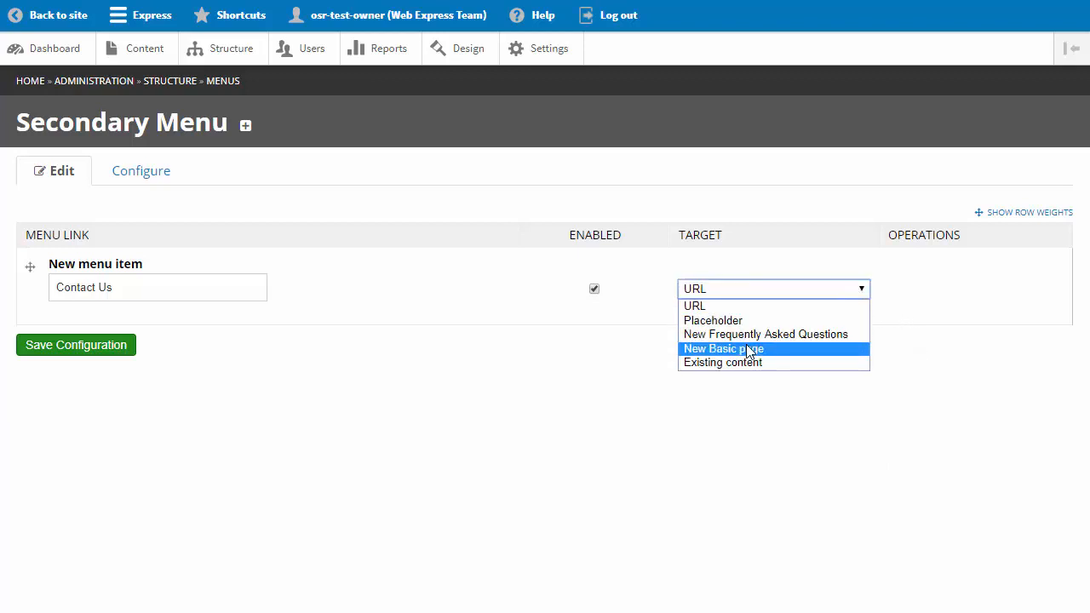
left_click(724, 349)
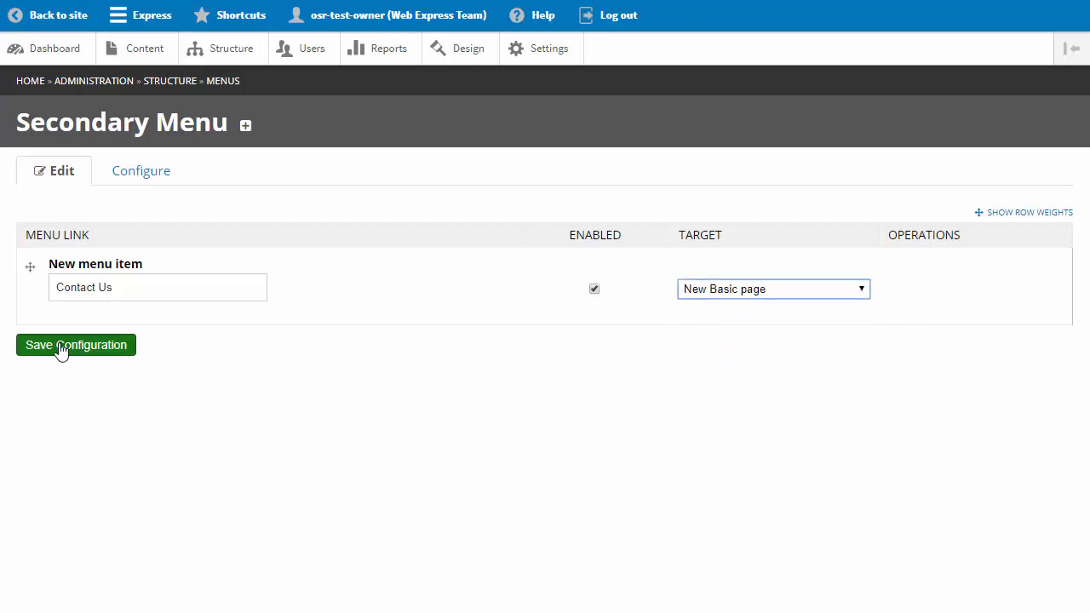
left_click(75, 345)
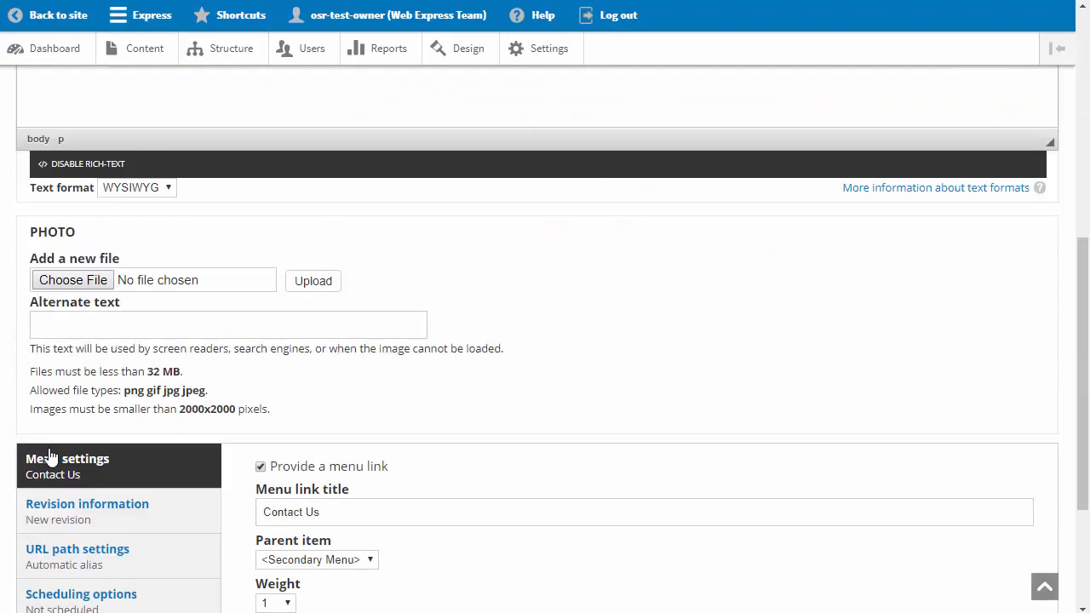
Save the Contact Us page with <Secondary Menu> as parent so it shows in the secondary strip.
scroll("down", 3)
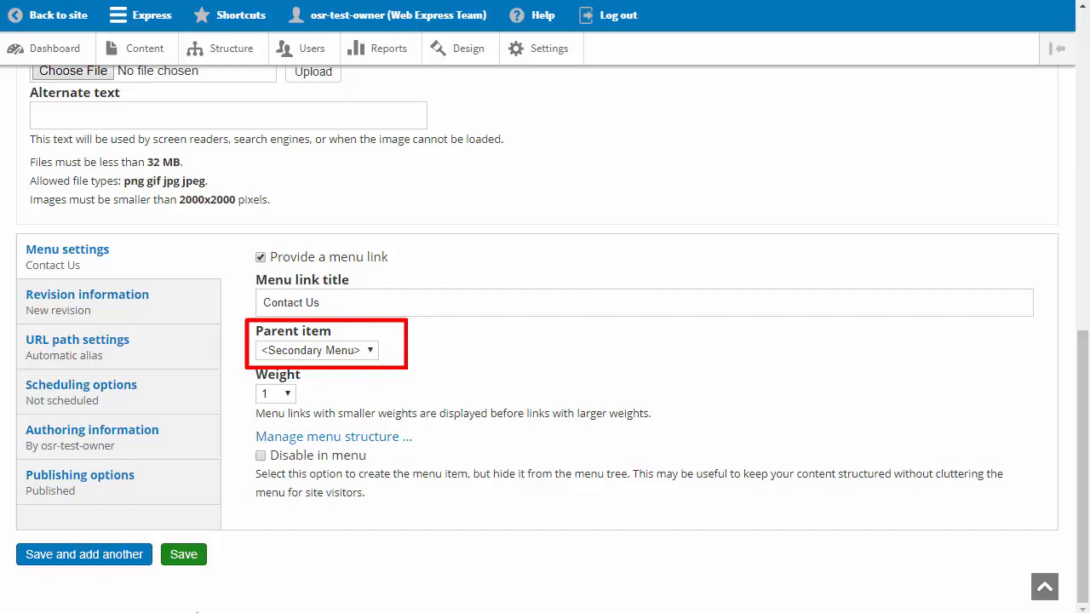
left_click(183, 554)
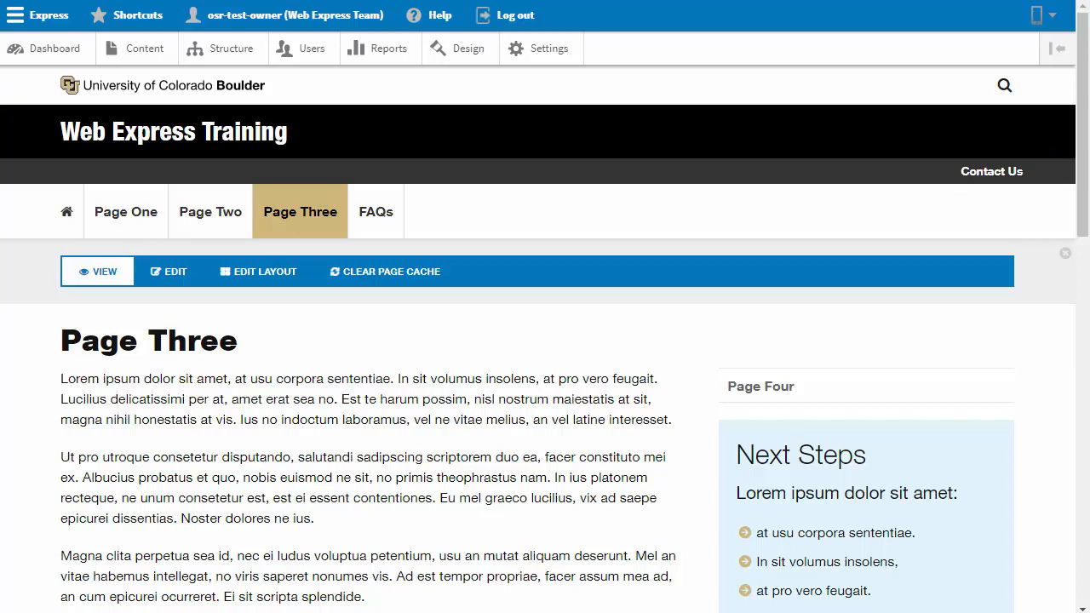
Go to the Design page listing themes with Spirit active.
left_click(468, 48)
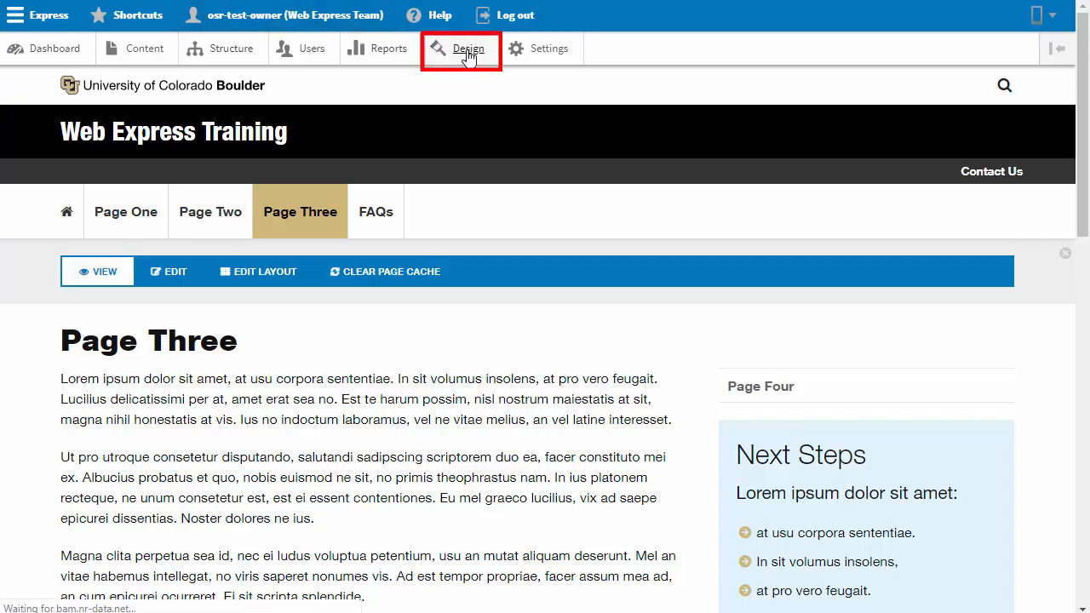
left_click(468, 49)
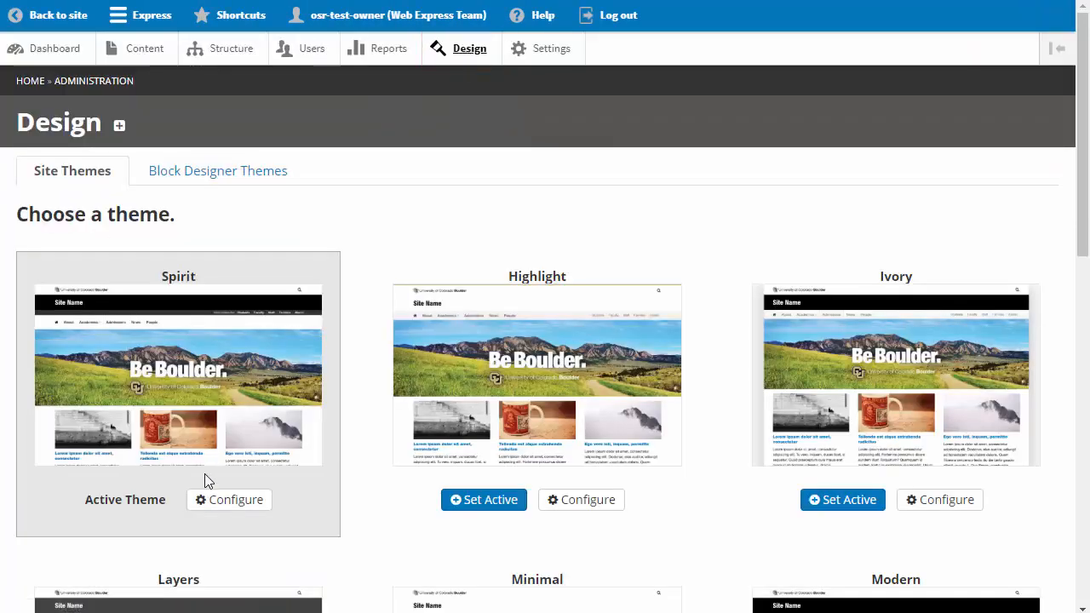
Reach the Spirit theme's configuration and expand its Secondary Menu options.
left_click(228, 500)
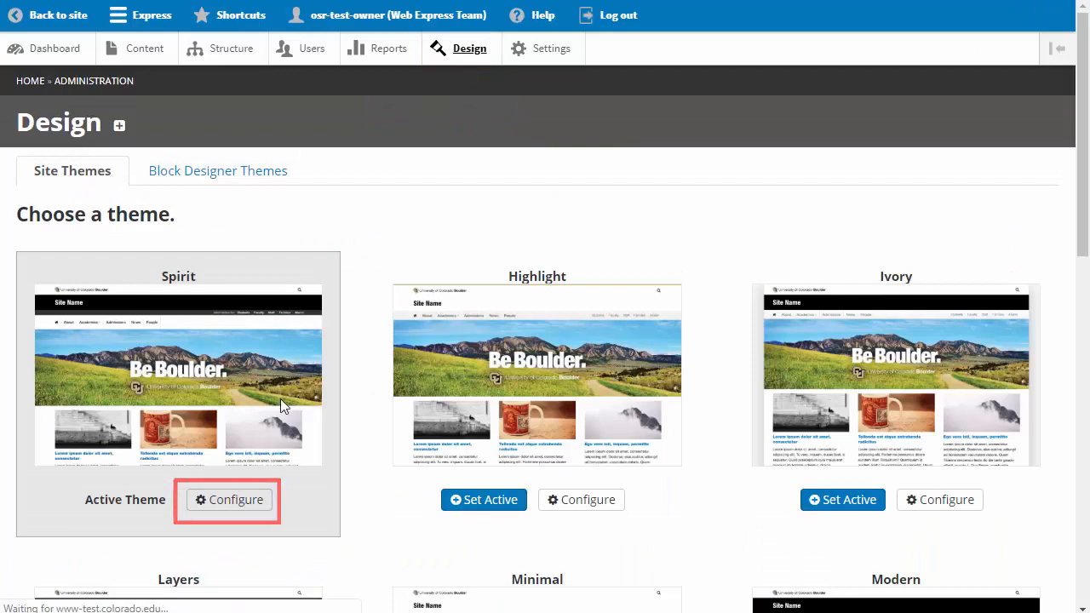
left_click(228, 500)
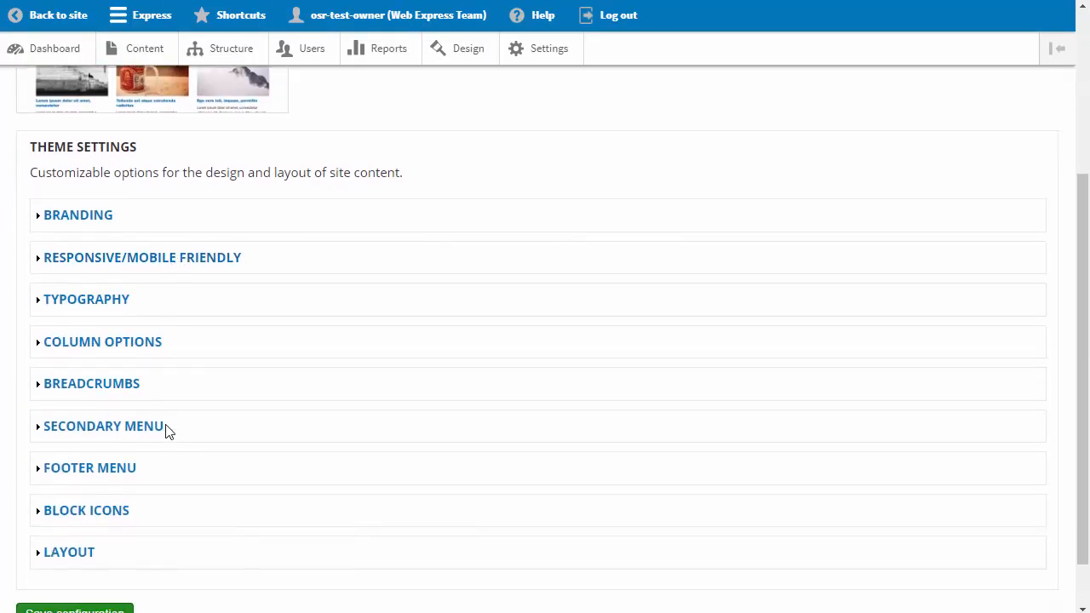
left_click(103, 425)
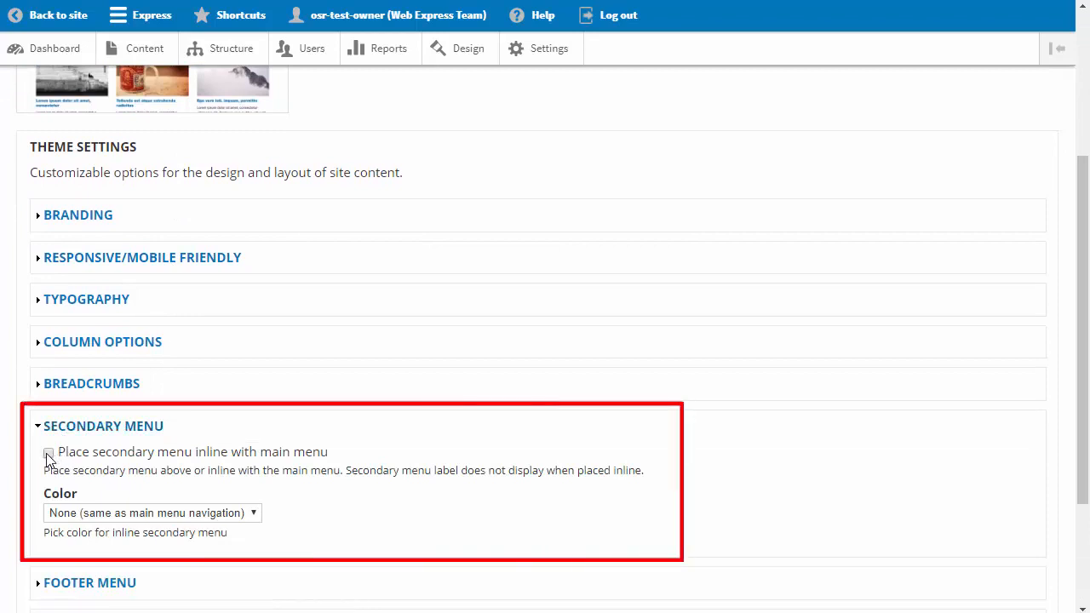
Set the secondary menu inline with the main menu in Gold and save the configuration.
left_click(49, 452)
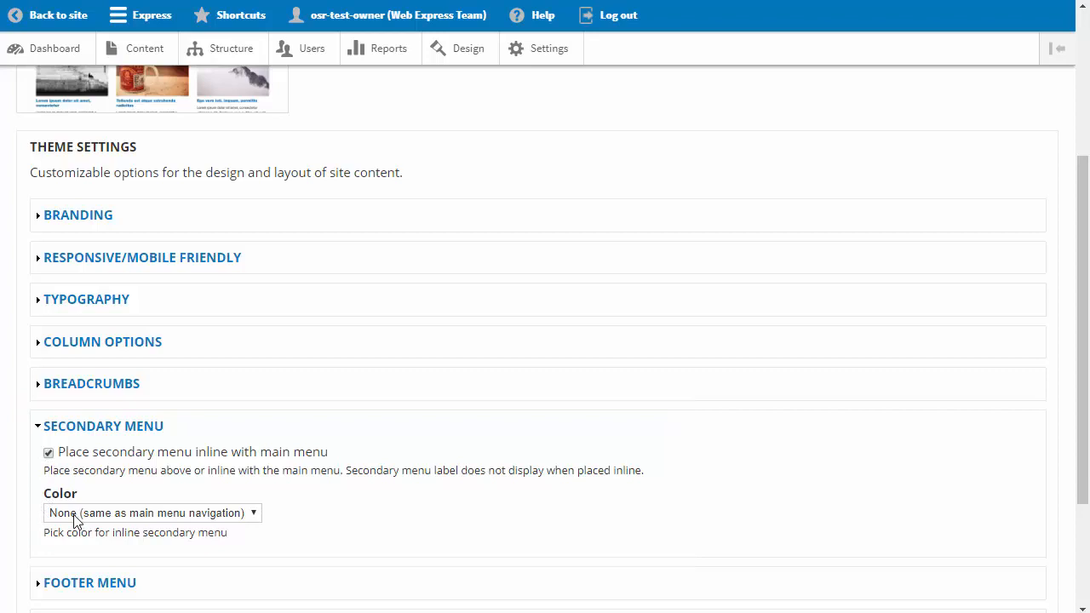
left_click(151, 512)
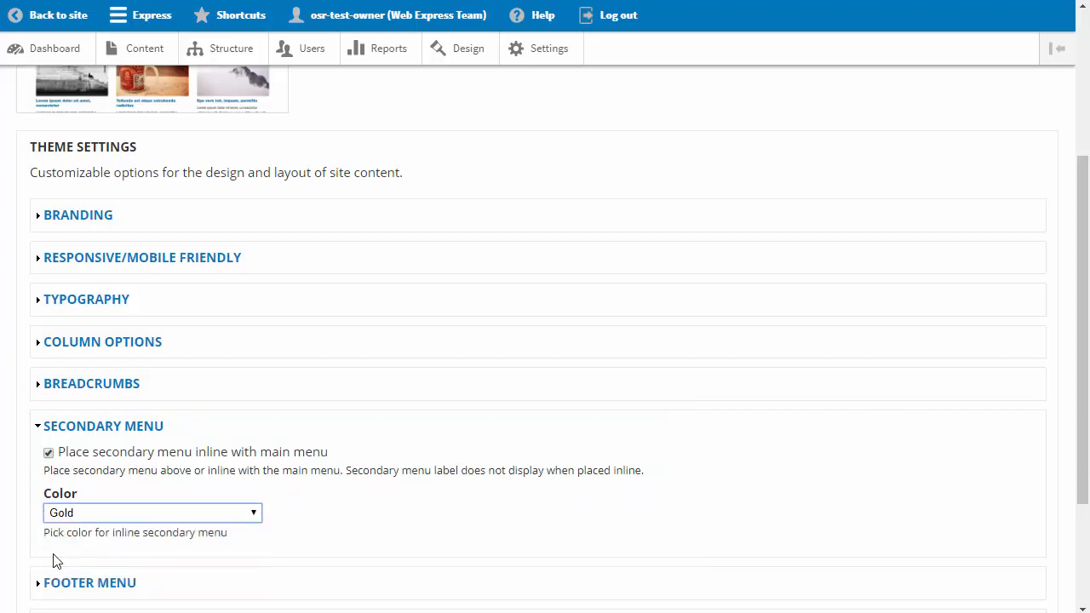
scroll("down", 3)
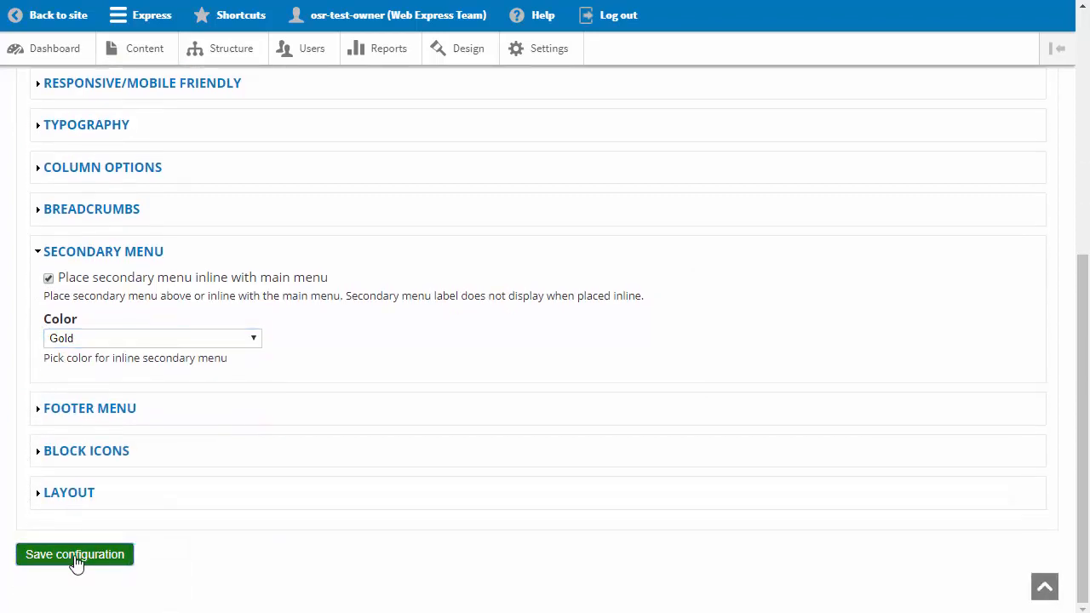
left_click(74, 555)
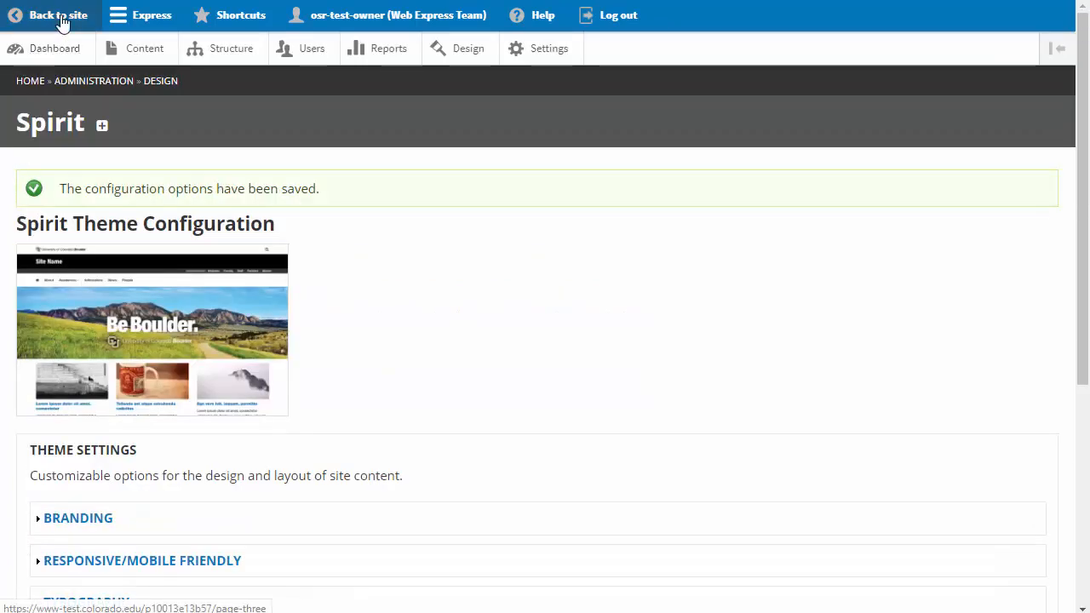
Return to the live site, where Contact Us appears gold at the end of the navigation bar.
left_click(58, 14)
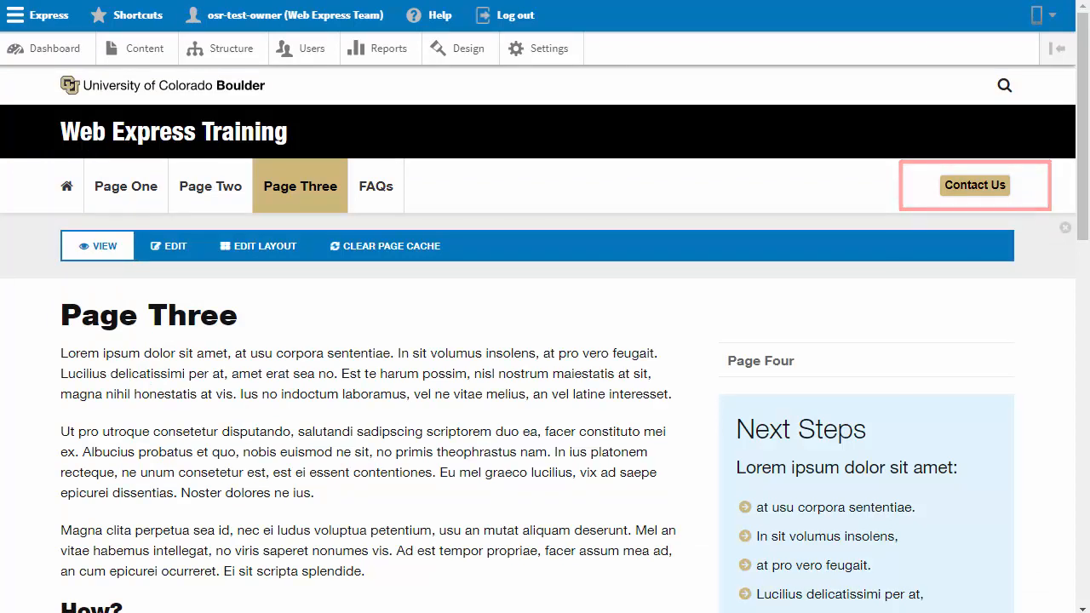
mouse_move(975, 184)
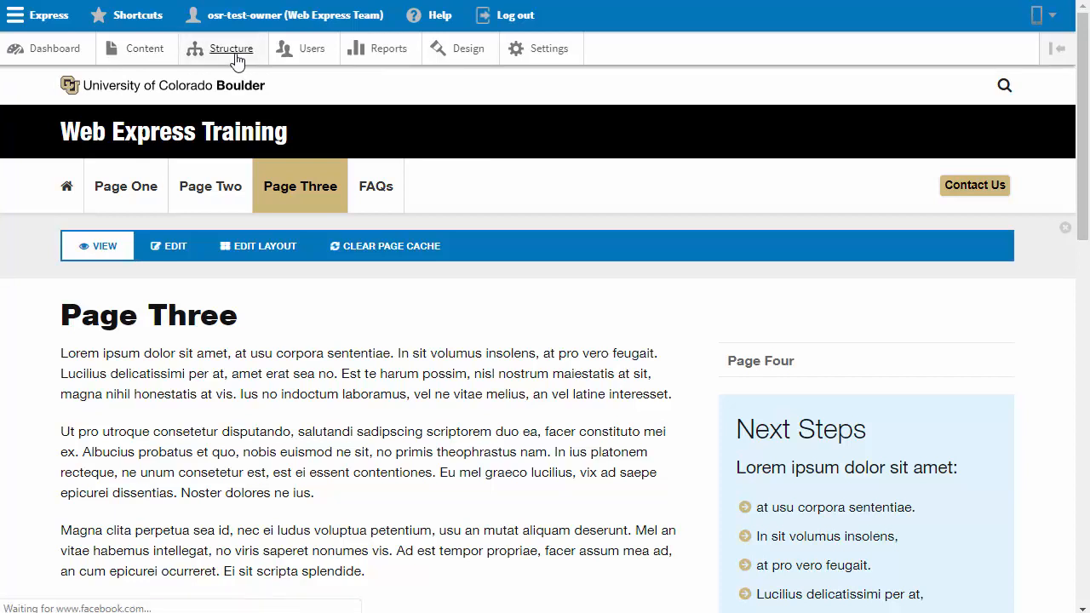
Go to Structure > Menus, listing the Footer, Main, Mobile and Secondary menus.
left_click(231, 47)
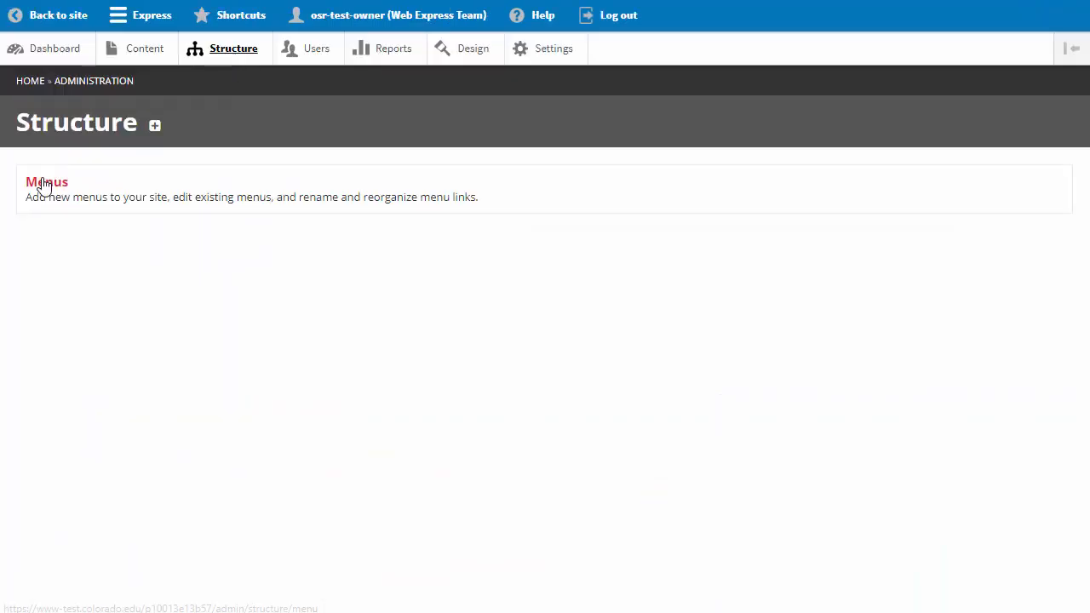
left_click(46, 182)
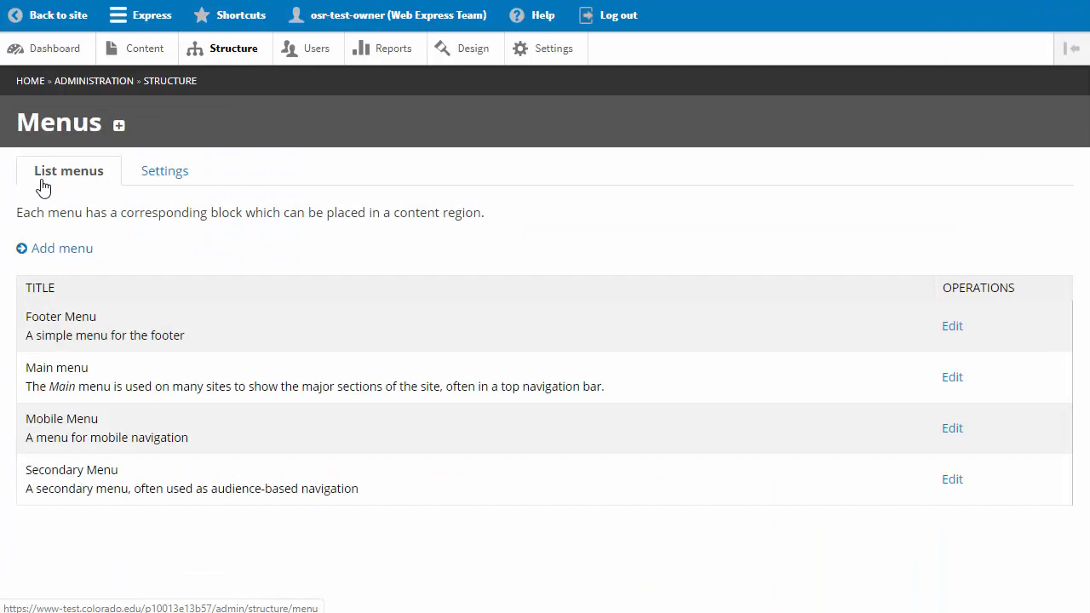
mouse_move(711, 359)
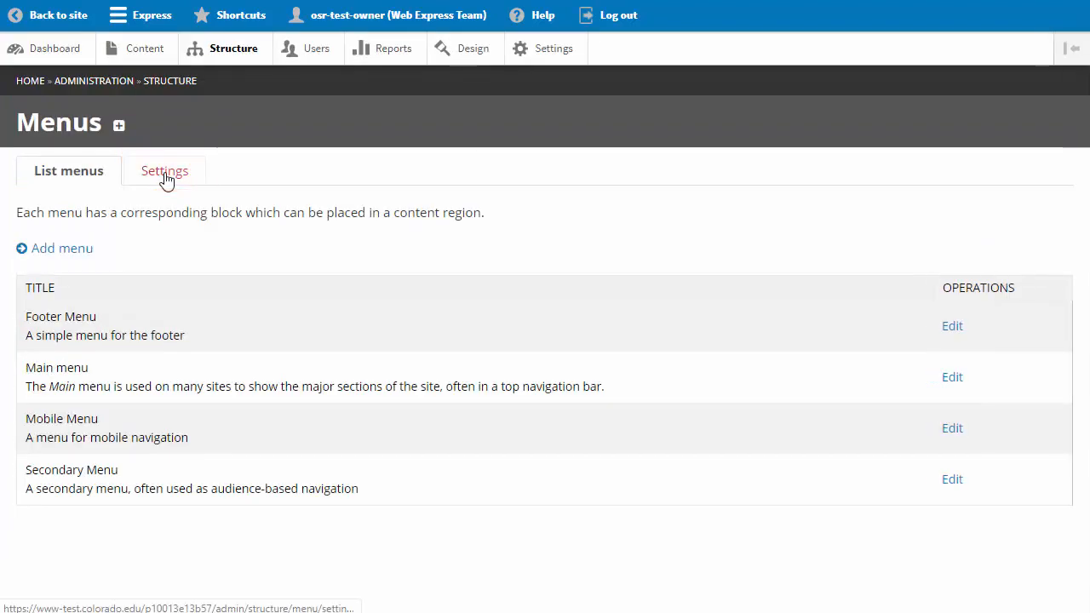
Review the Menus Settings sources for main, secondary, mobile and footer links, then return to Page Three.
left_click(164, 170)
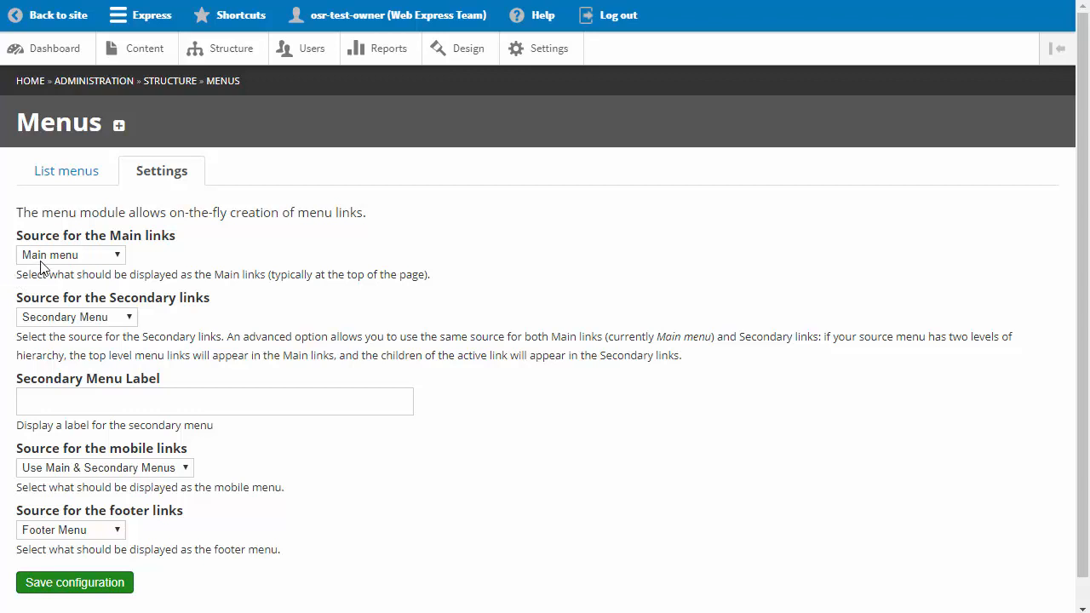
mouse_move(50, 326)
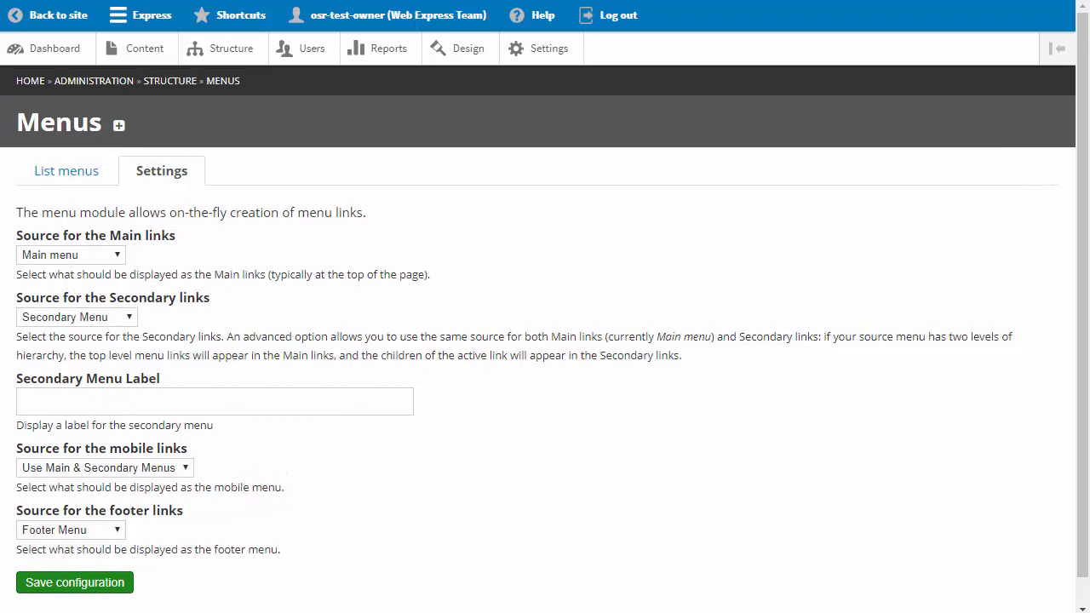
left_click(57, 15)
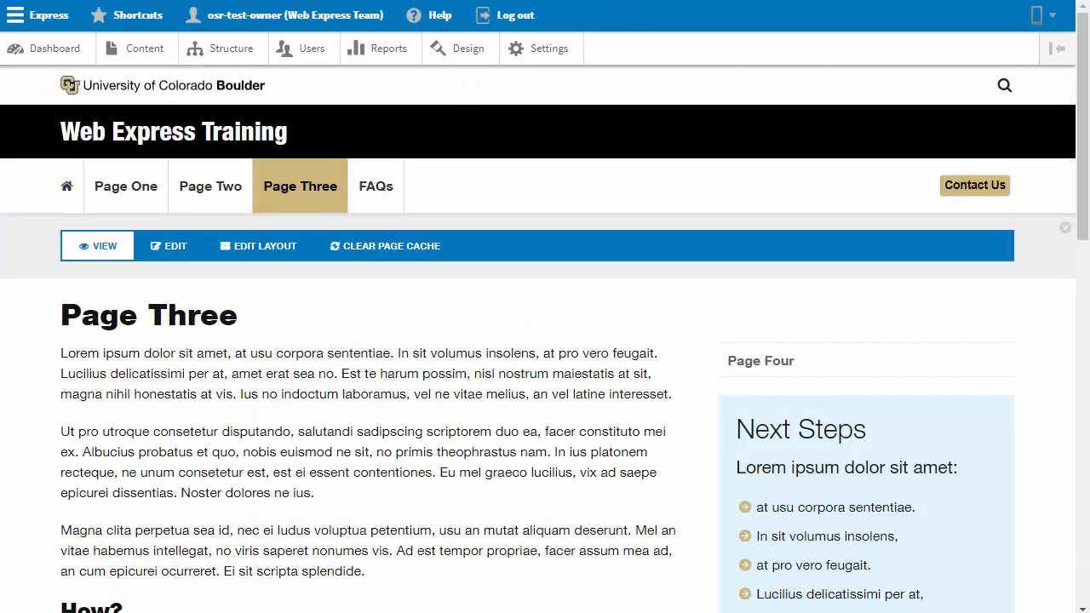